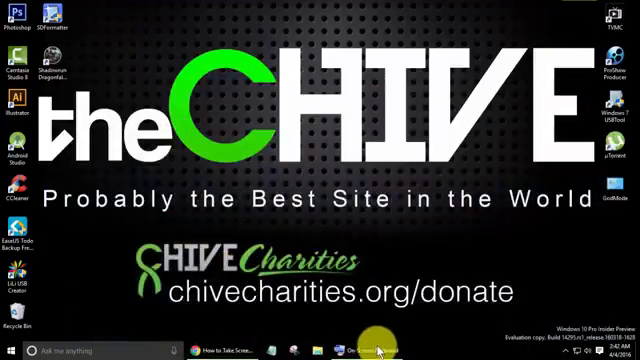
Restore the On-Screen Keyboard and press a screenshot shortcut key on it.
click(358, 351)
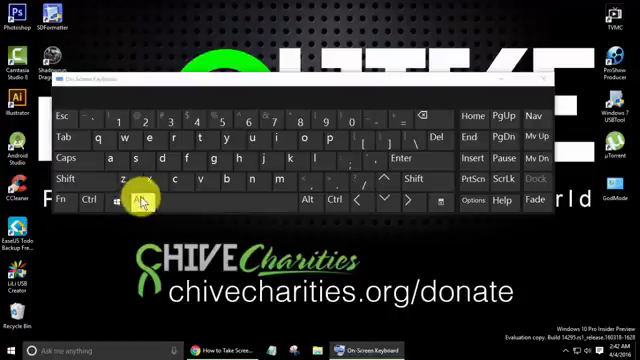
click(137, 202)
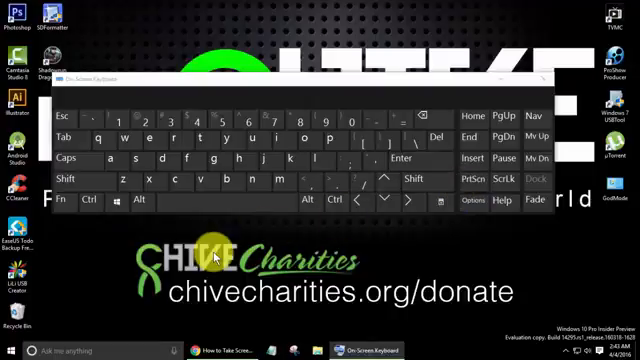
mouse_move(315, 100)
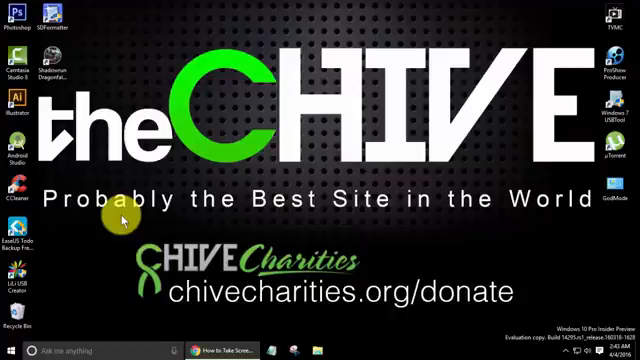
mouse_move(114, 328)
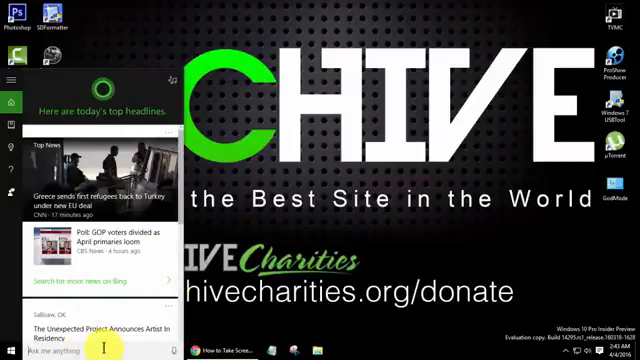
Launch Paint via search, paste the desktop screenshot, and begin Save as.
text(paint)
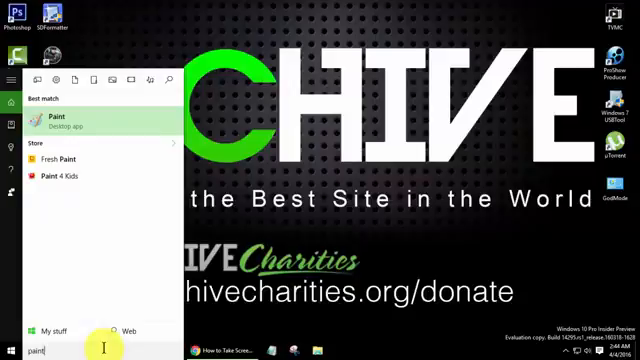
click(64, 121)
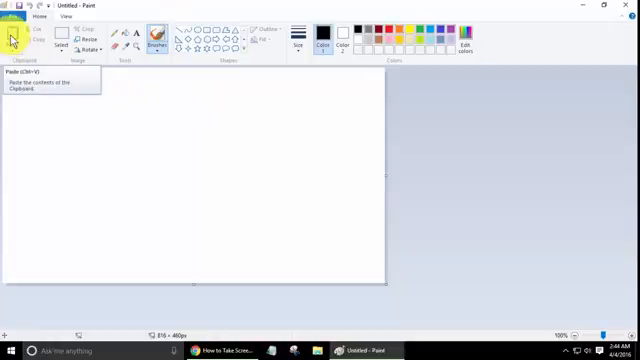
click(12, 35)
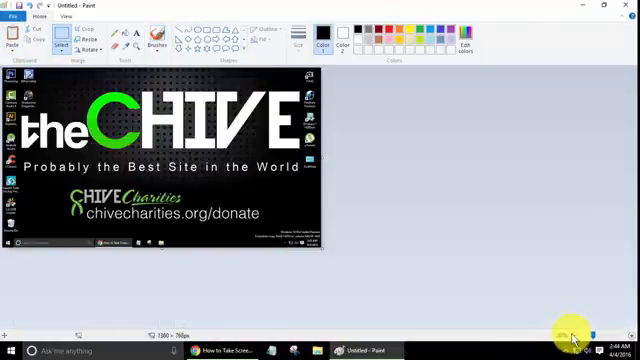
mouse_move(430, 245)
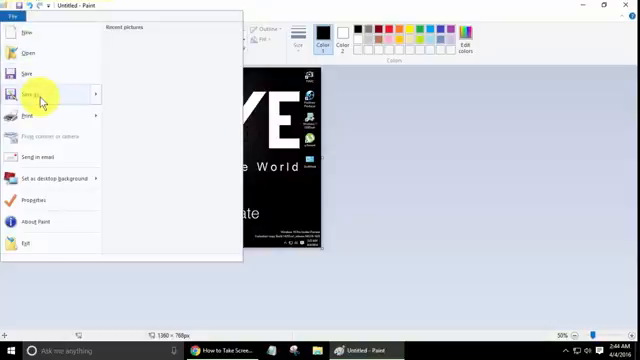
click(45, 95)
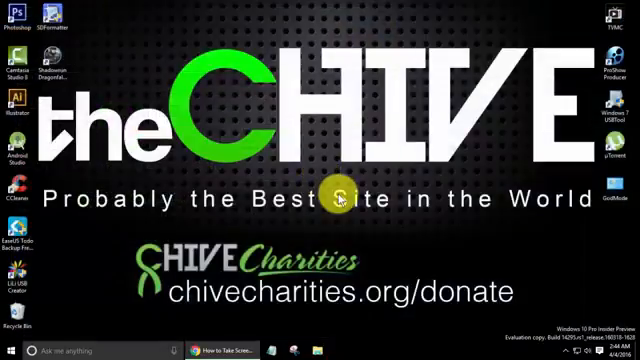
mouse_move(240, 170)
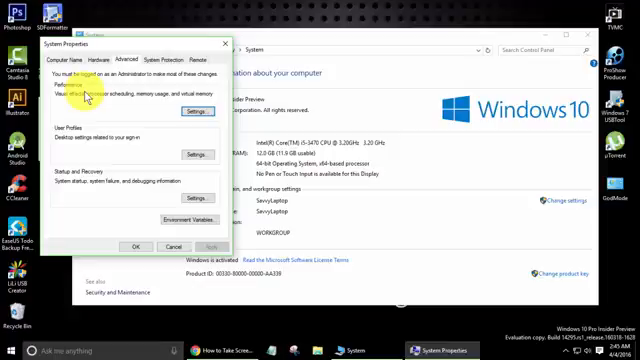
Make the System Properties window active.
click(198, 113)
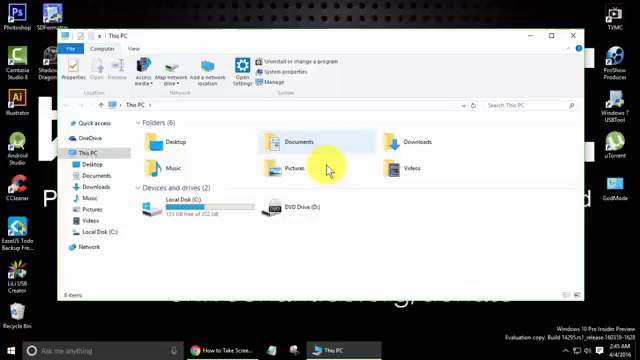
Browse Pictures > Screenshots and open Screenshot (13).
double_click(291, 158)
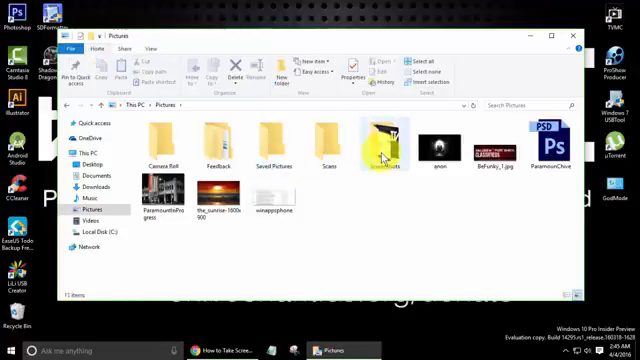
double_click(380, 140)
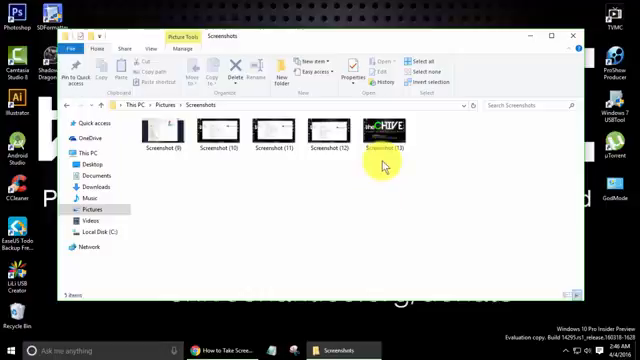
double_click(383, 135)
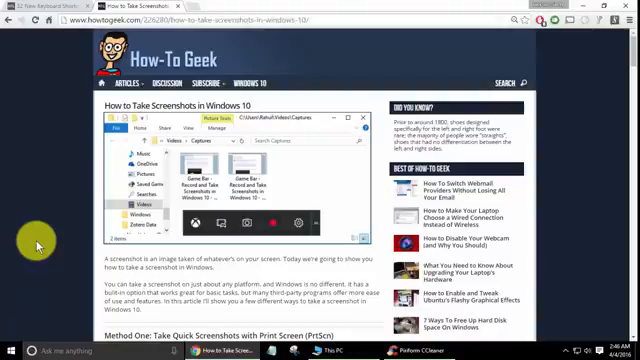
mouse_move(240, 8)
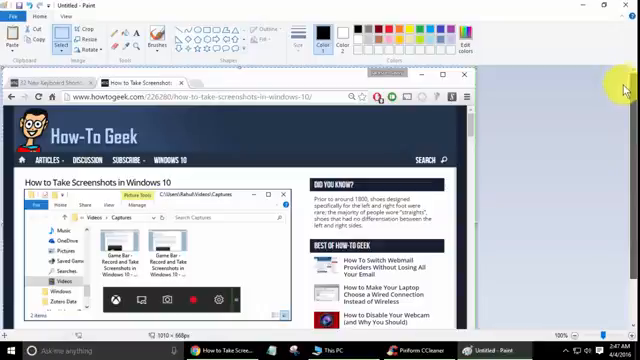
Paste the How-To Geek browser screenshot onto Paint's canvas.
scroll(down, 3)
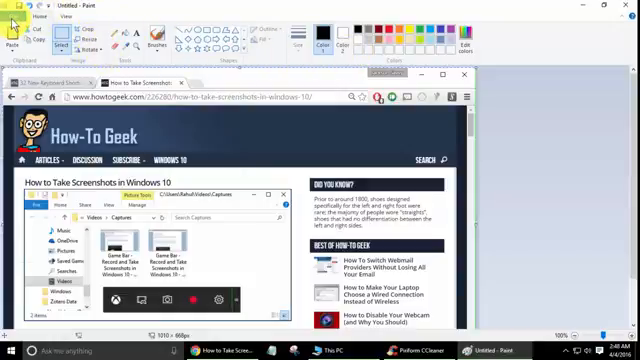
click(17, 17)
text(snipp)
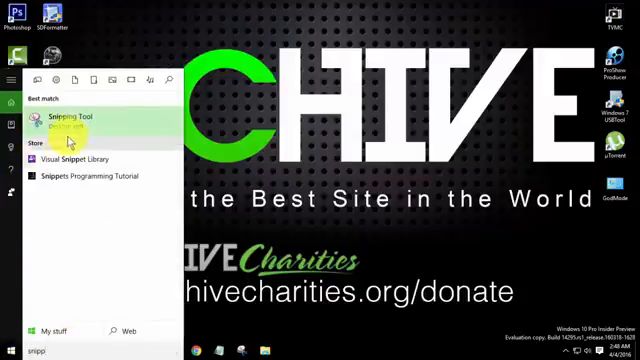
Open Snipping Tool from the Best match search results.
click(72, 120)
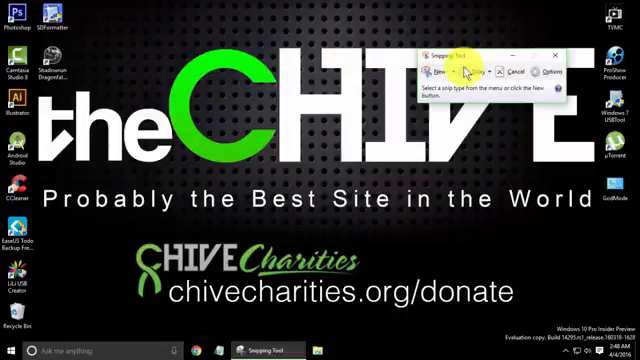
Choose Free-form Snip and outline the CHIVE Charities logo and URL.
click(438, 71)
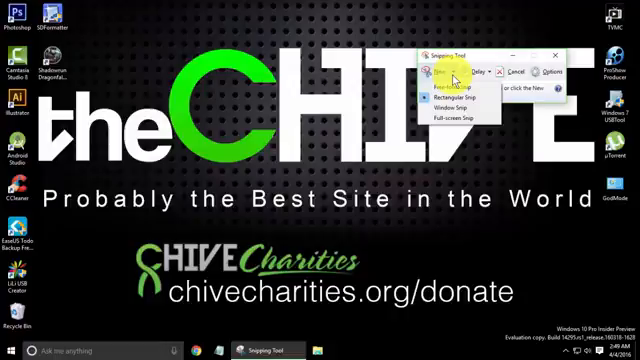
mouse_move(445, 97)
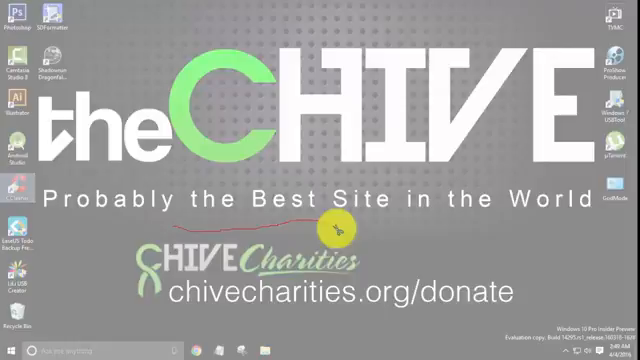
drag(340, 230, 455, 325)
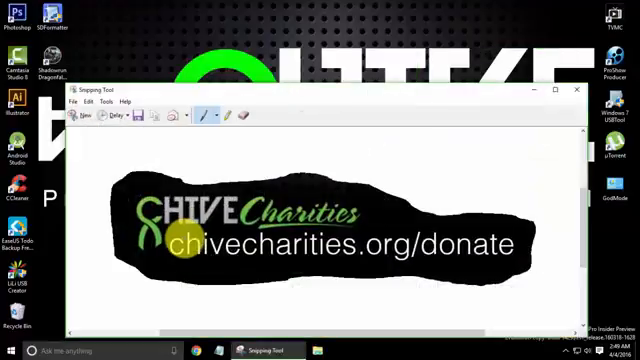
mouse_move(545, 70)
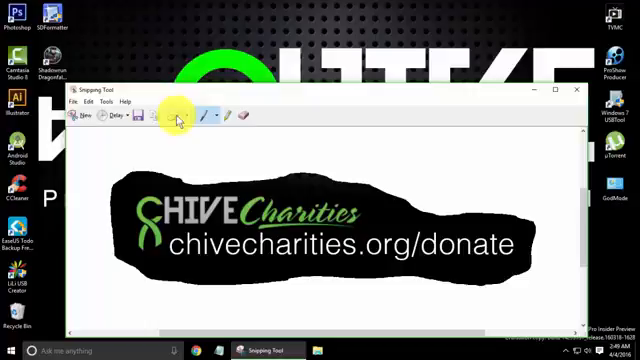
Close the free-form snip editor window.
click(76, 101)
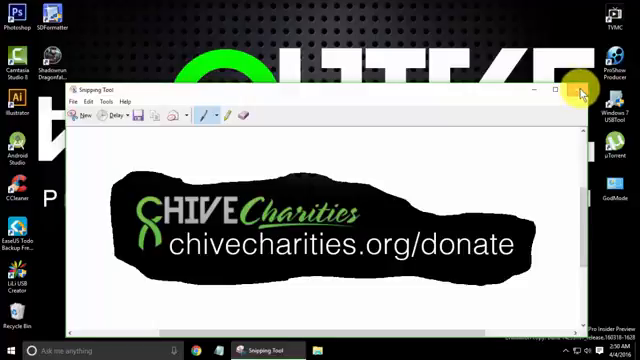
click(556, 89)
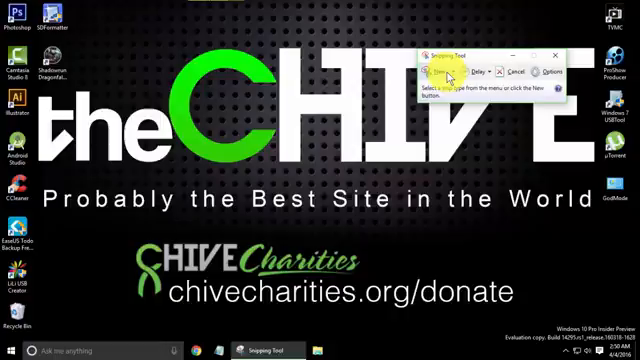
Select Rectangular Snip from the New dropdown.
click(438, 70)
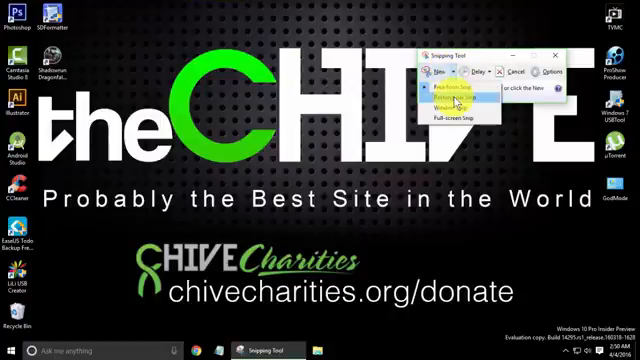
click(430, 88)
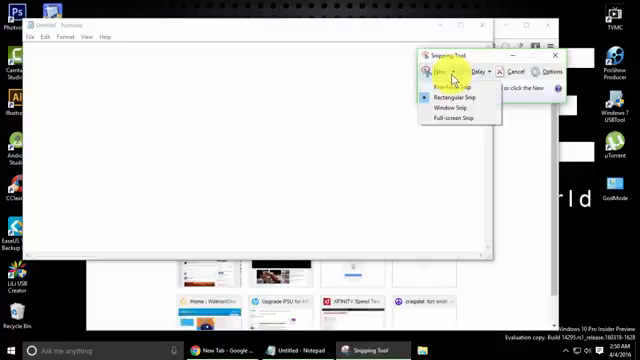
Snip the Notepad window with Window Snip, then close without saving.
click(445, 107)
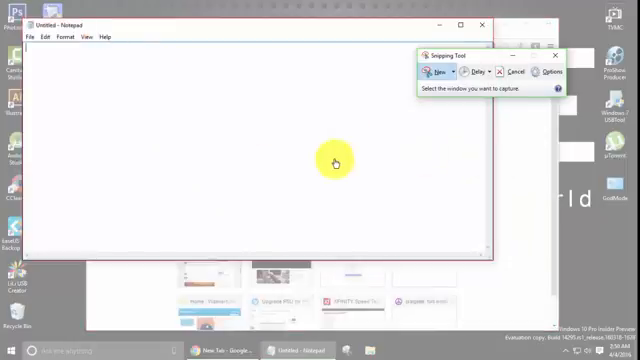
mouse_move(335, 160)
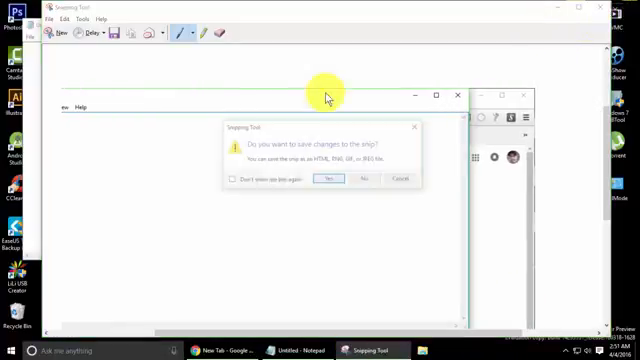
click(365, 179)
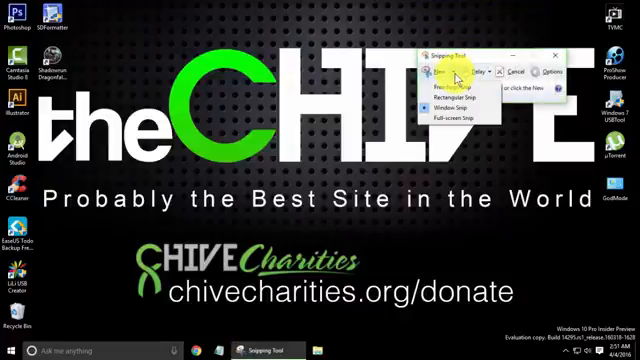
mouse_move(448, 120)
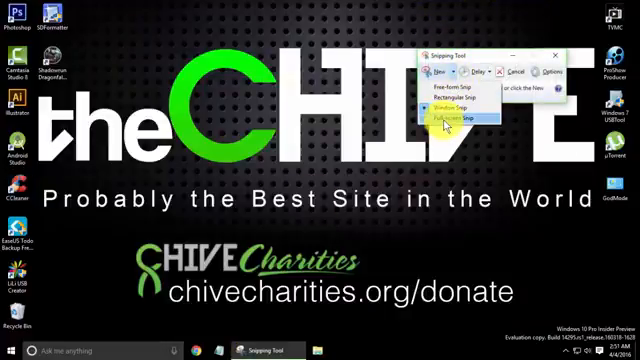
Capture a full-screen snip of the desktop with theCHIVE wallpaper in Snipping Tool.
click(443, 116)
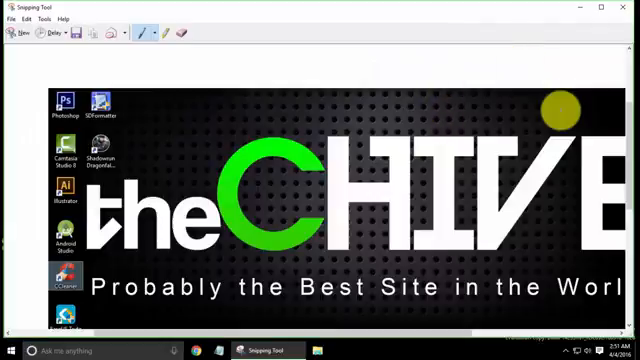